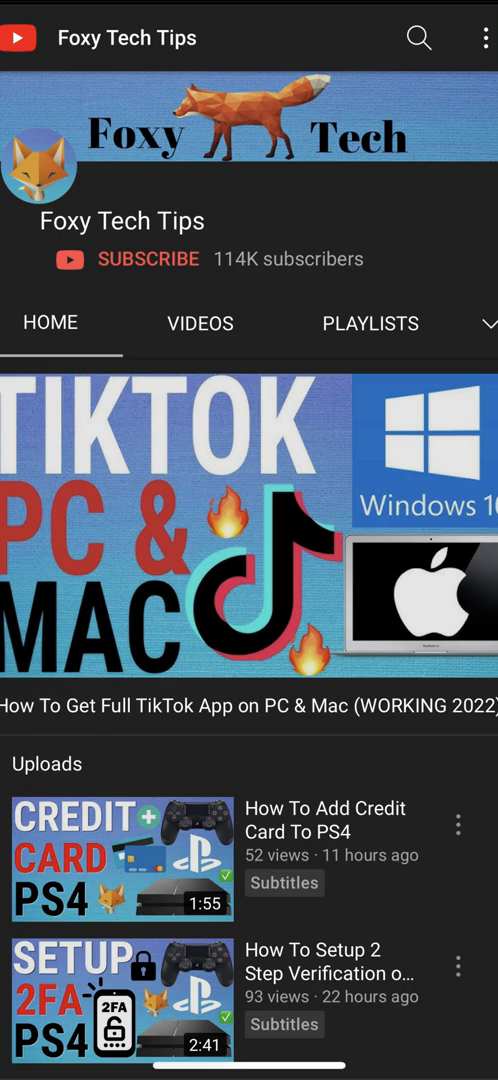
- Leave the YouTube channel page and land on the phone's home screen
left_click(248, 1060)
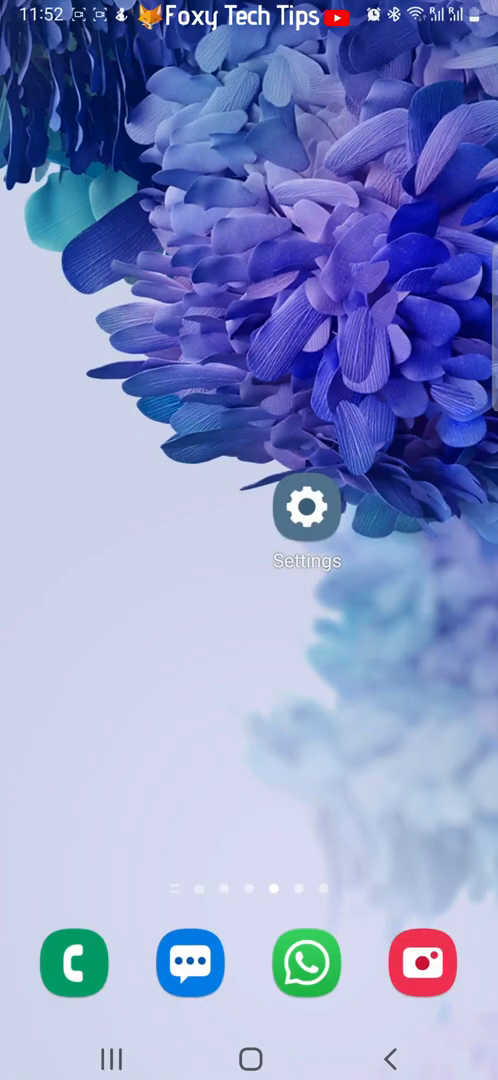
- Go from Settings down to Privacy and reach the Customisation Service entry
left_click(308, 508)
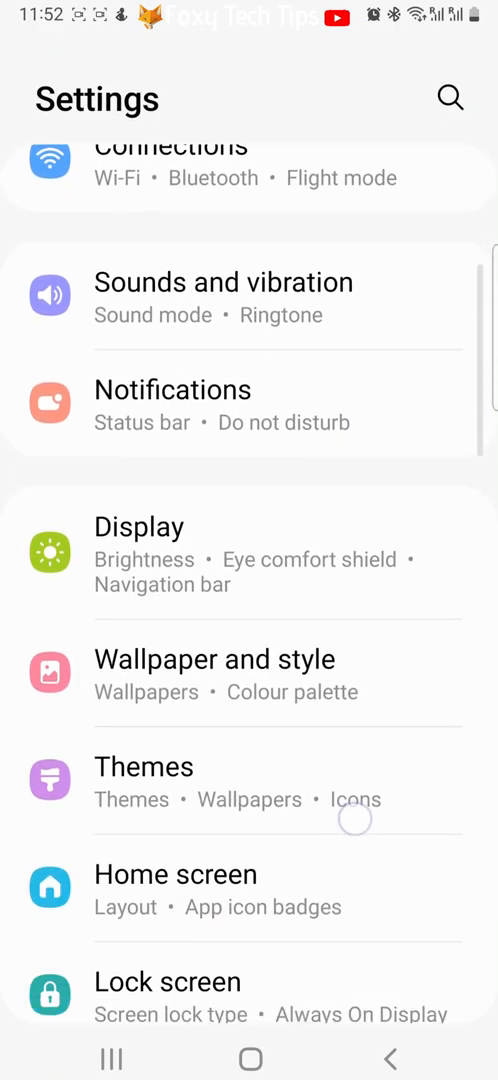
scroll("down", 3)
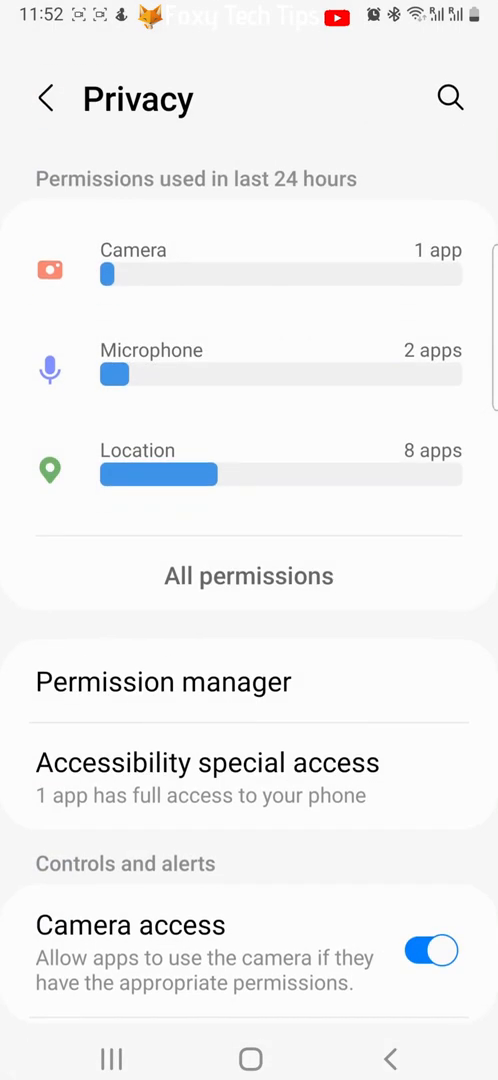
scroll("down", 3)
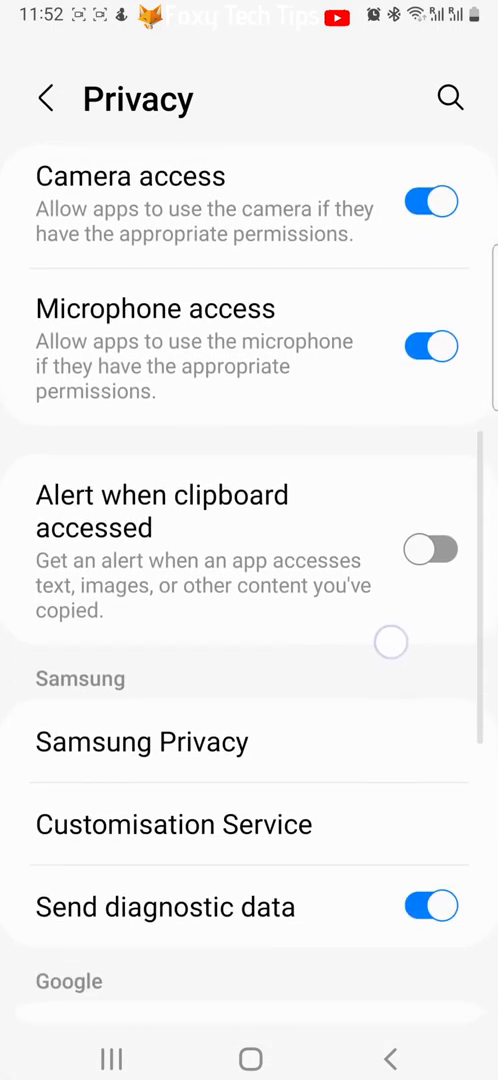
scroll("down", 3)
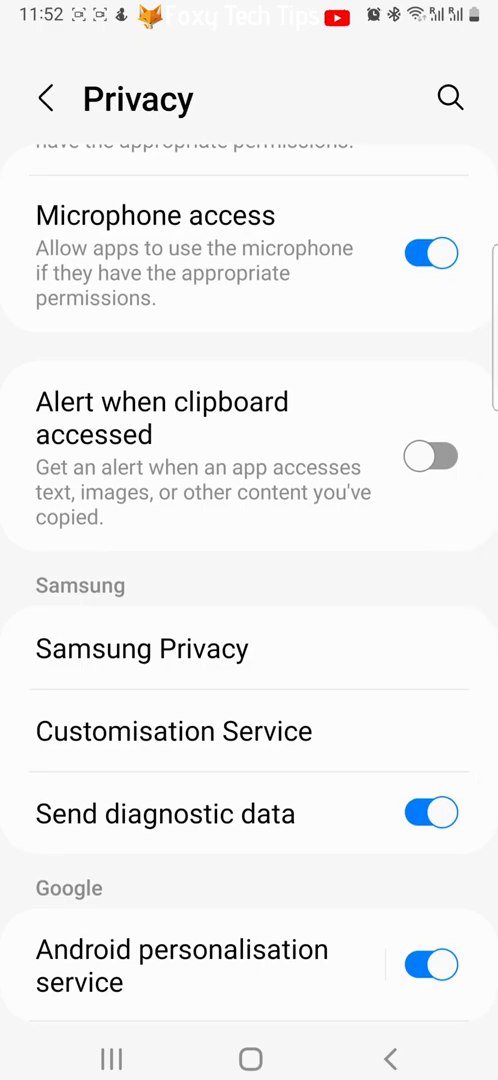
left_click(180, 732)
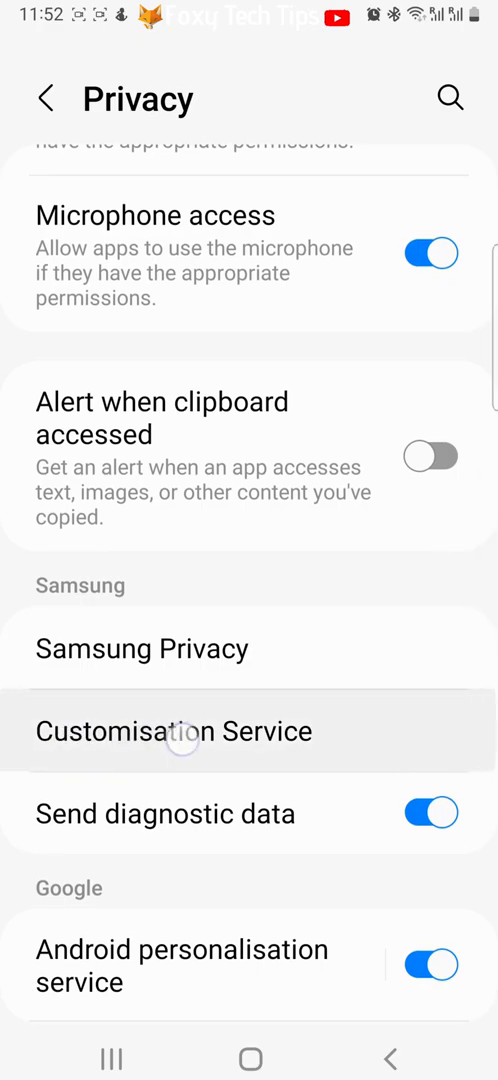
left_click(172, 732)
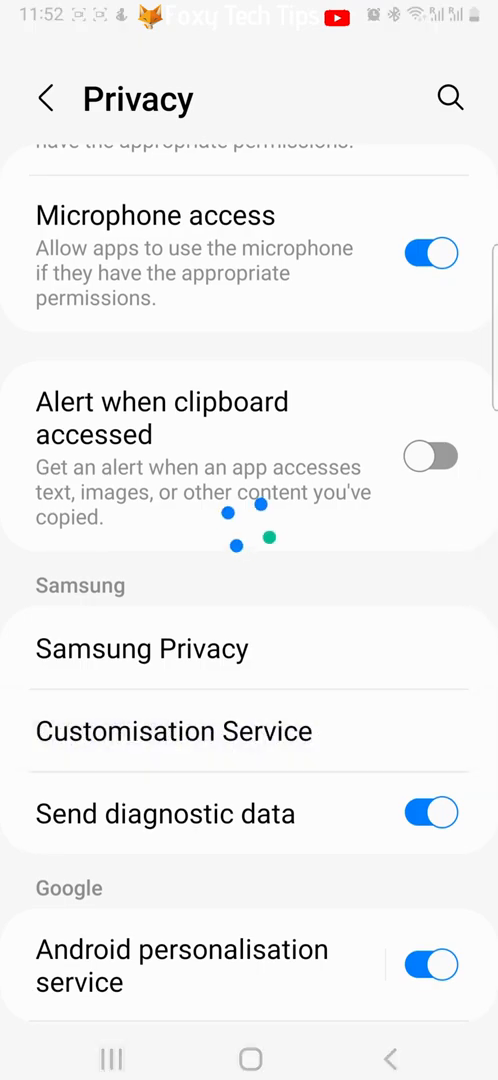
- Enter Customisation Service and toggle Customise this phone off and back on
left_click(172, 730)
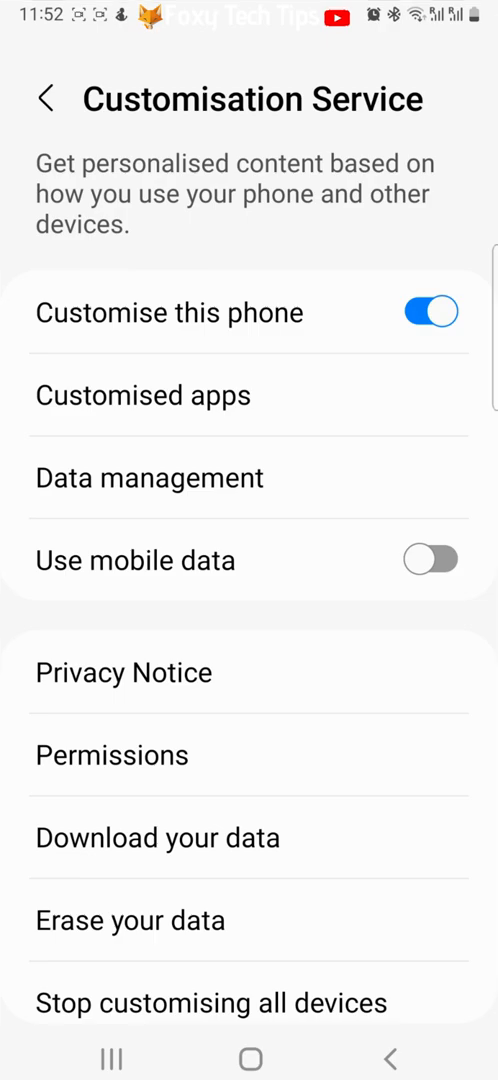
left_click(430, 312)
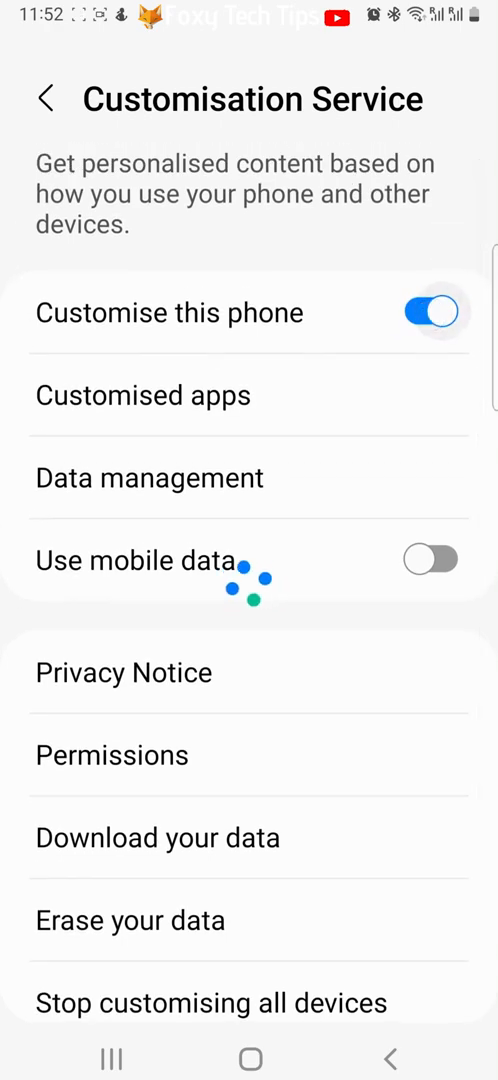
left_click(432, 312)
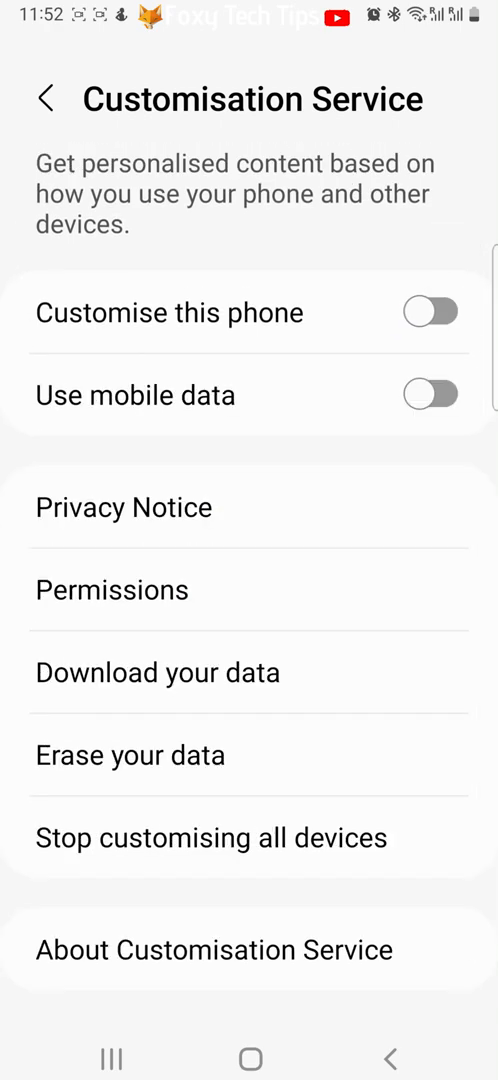
left_click(430, 312)
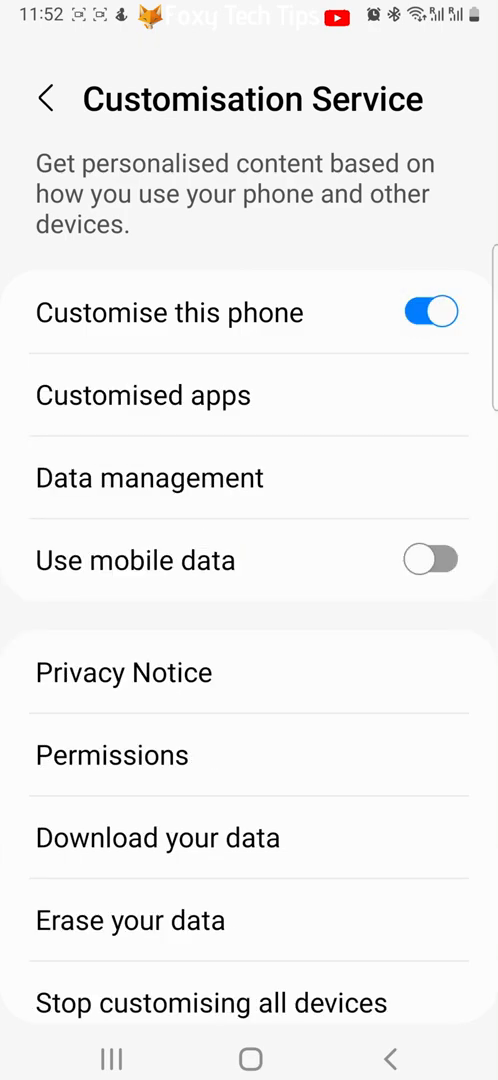
left_click(148, 478)
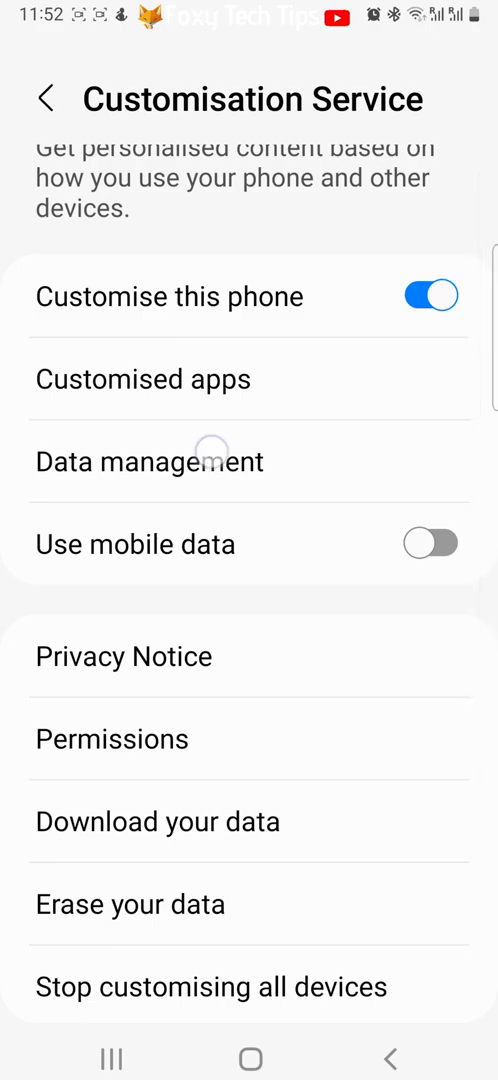
- In Data management, switch off Location and Browsing history collection and confirm both
left_click(148, 460)
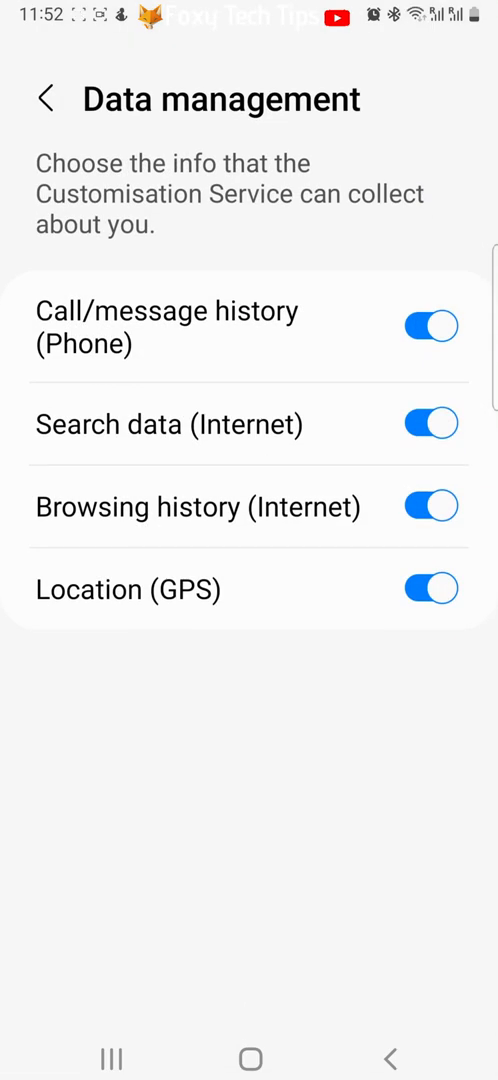
left_click(430, 326)
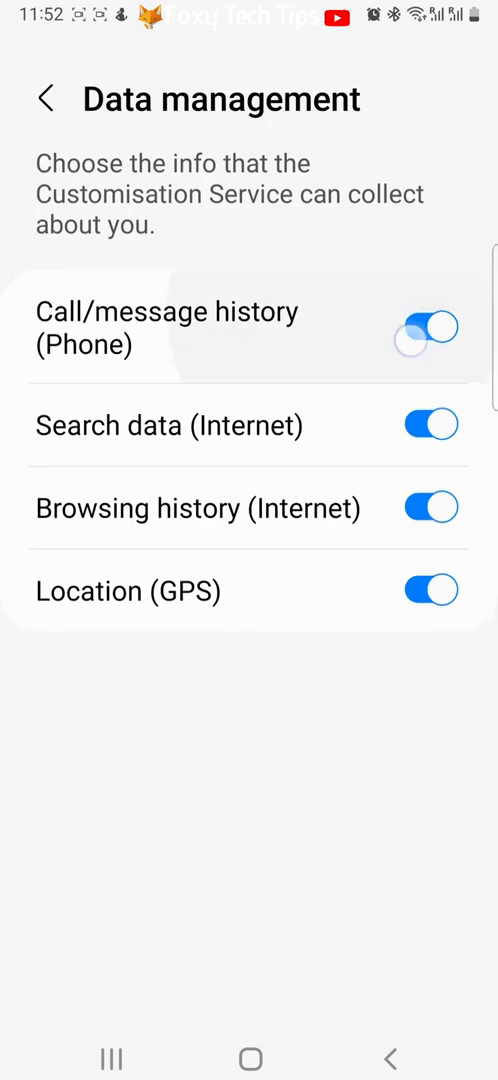
left_click(432, 326)
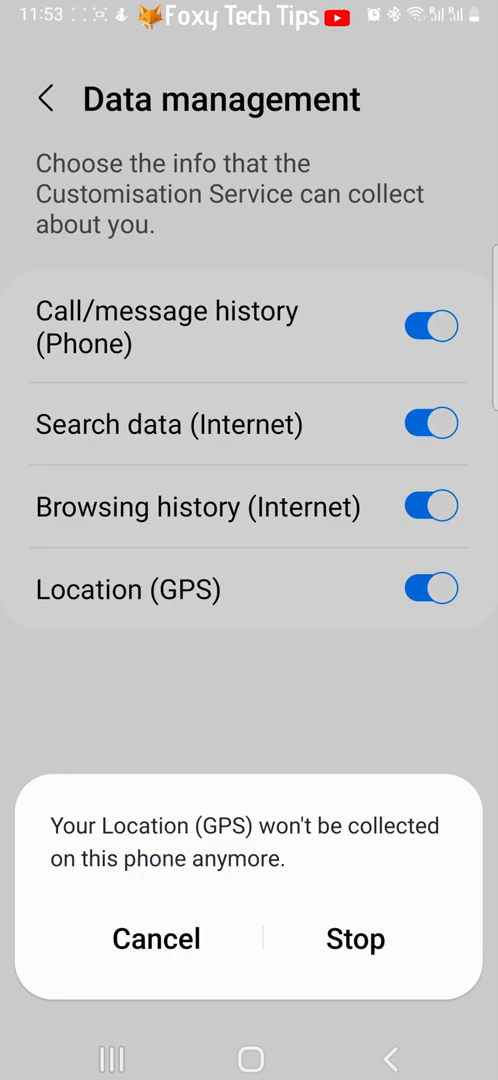
left_click(354, 940)
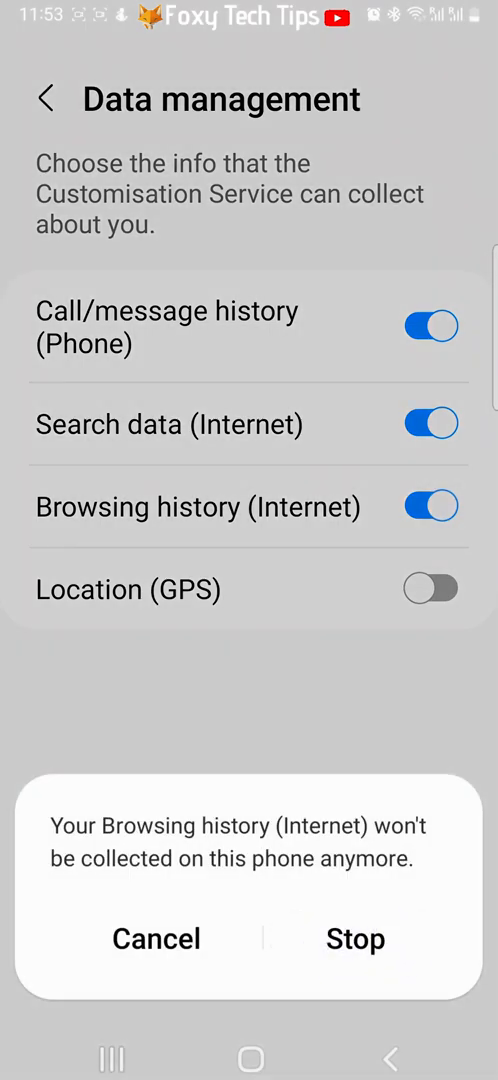
left_click(354, 940)
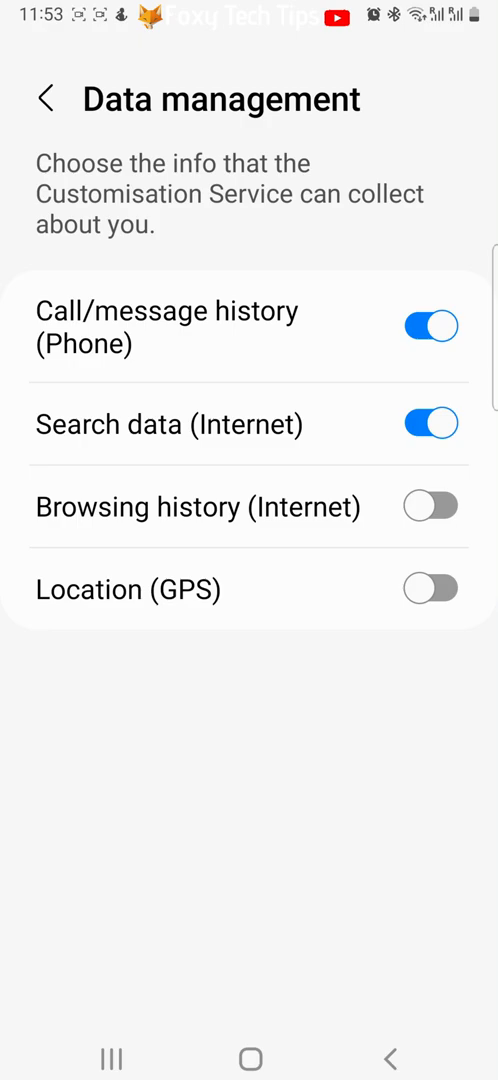
left_click(46, 100)
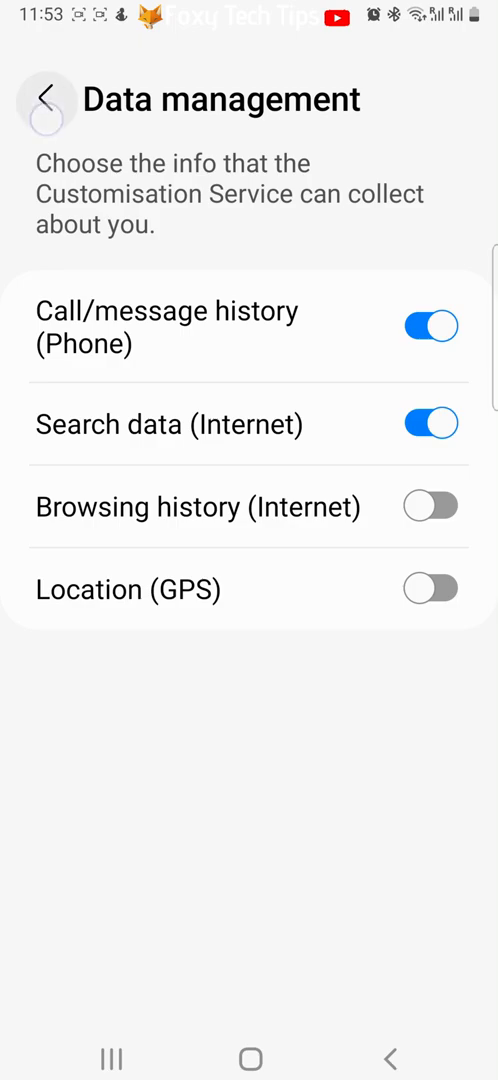
- Check the Download your data and Erase your data pages, returning to Customisation Service
left_click(46, 100)
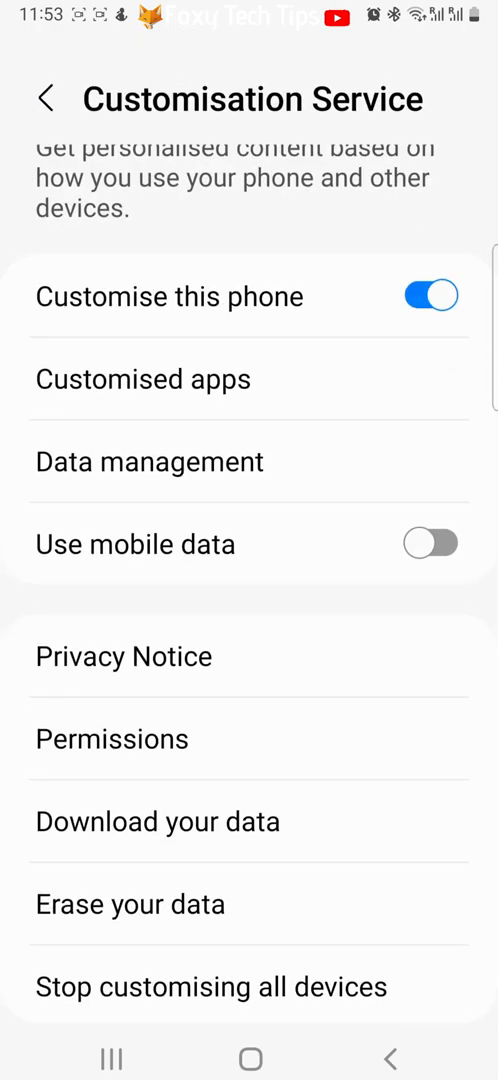
scroll("up", 3)
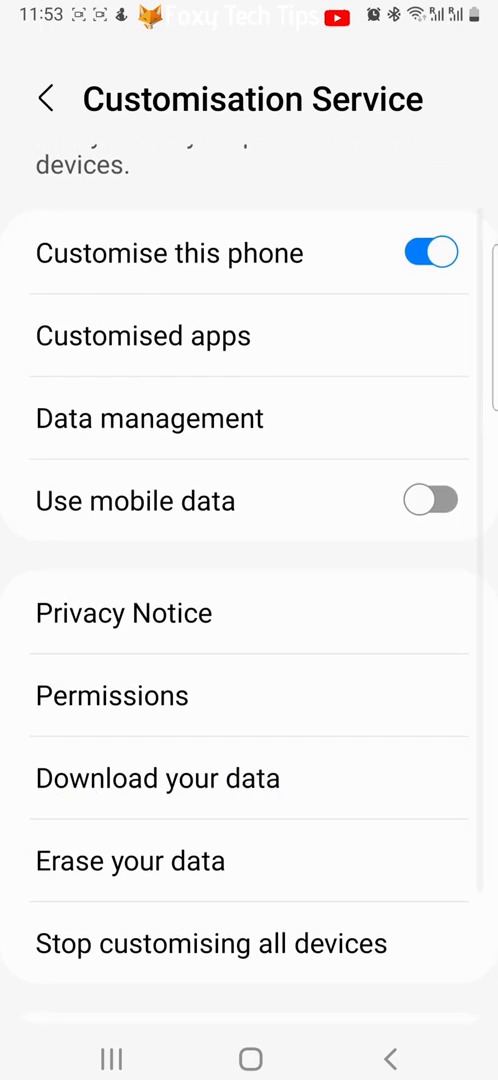
left_click(156, 778)
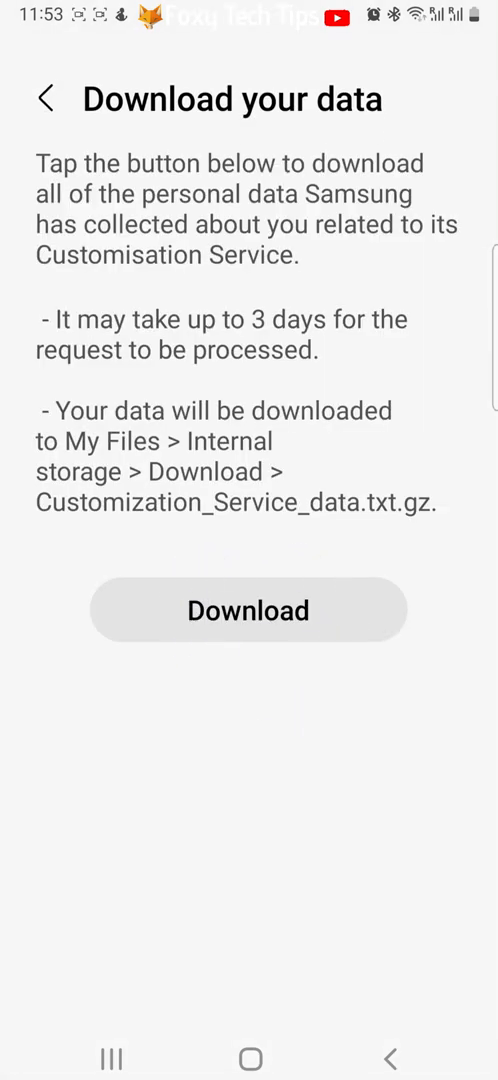
left_click(46, 100)
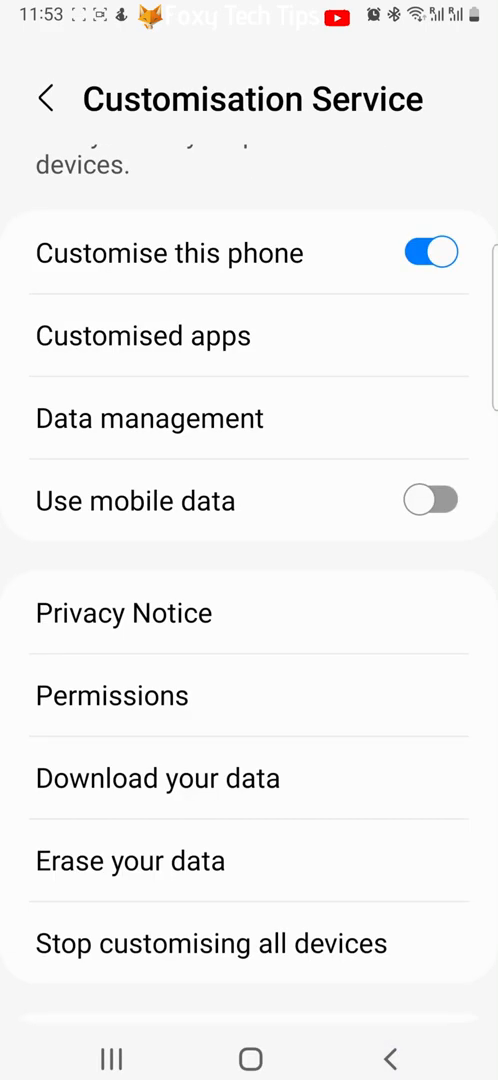
left_click(130, 862)
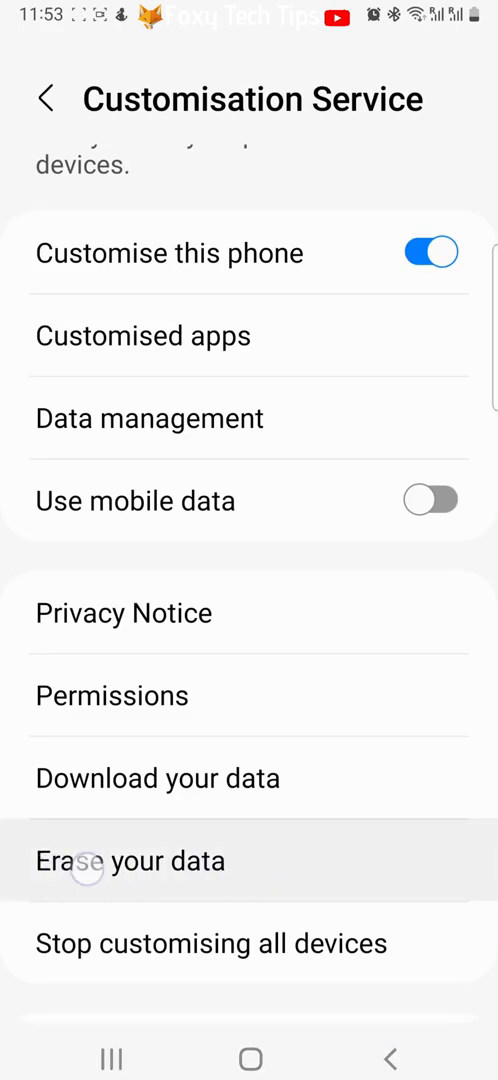
left_click(130, 860)
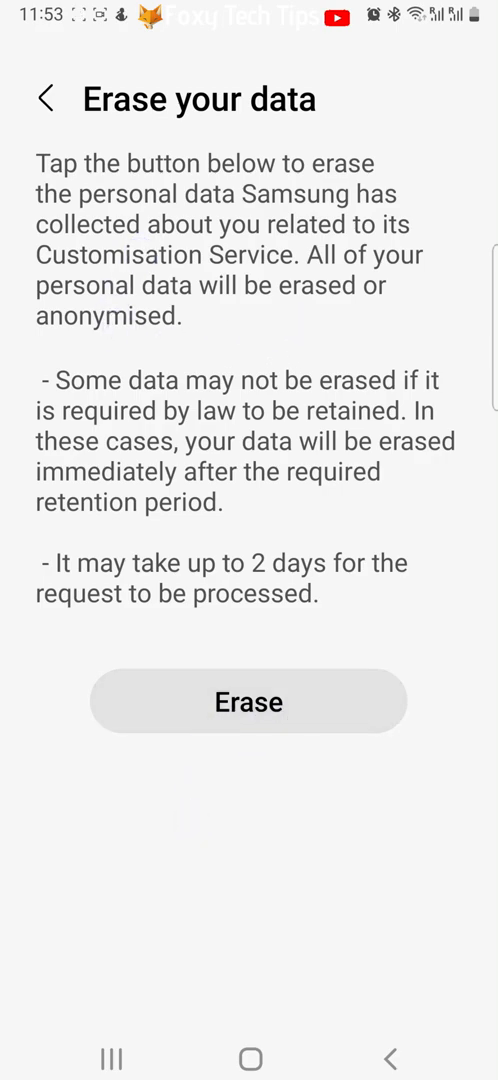
left_click(46, 100)
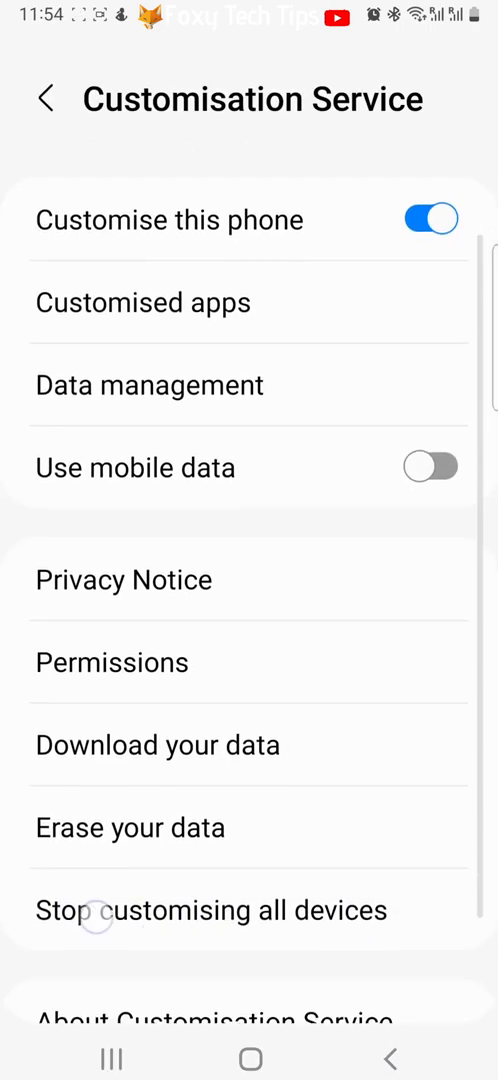
- View Stop customising all devices, then switch off Customise this phone
scroll("up", 3)
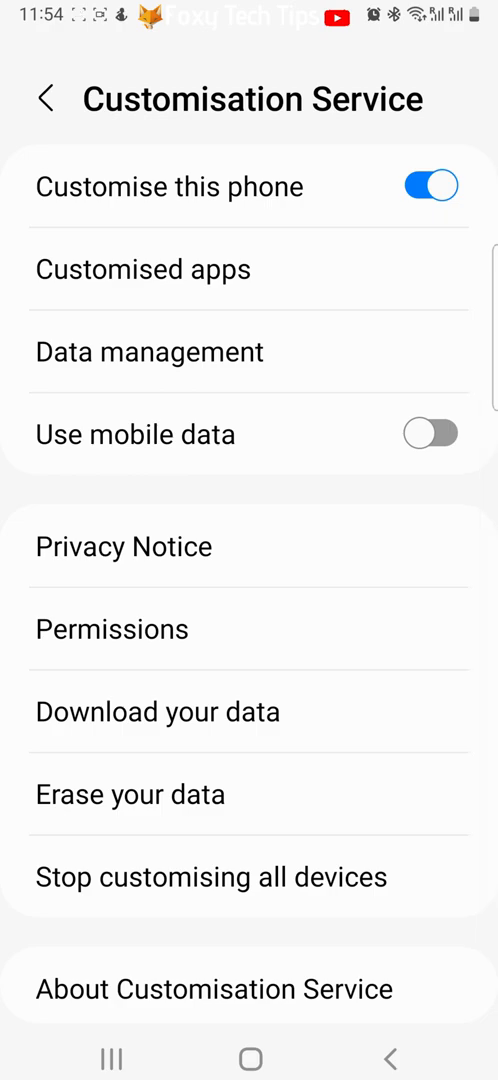
left_click(212, 876)
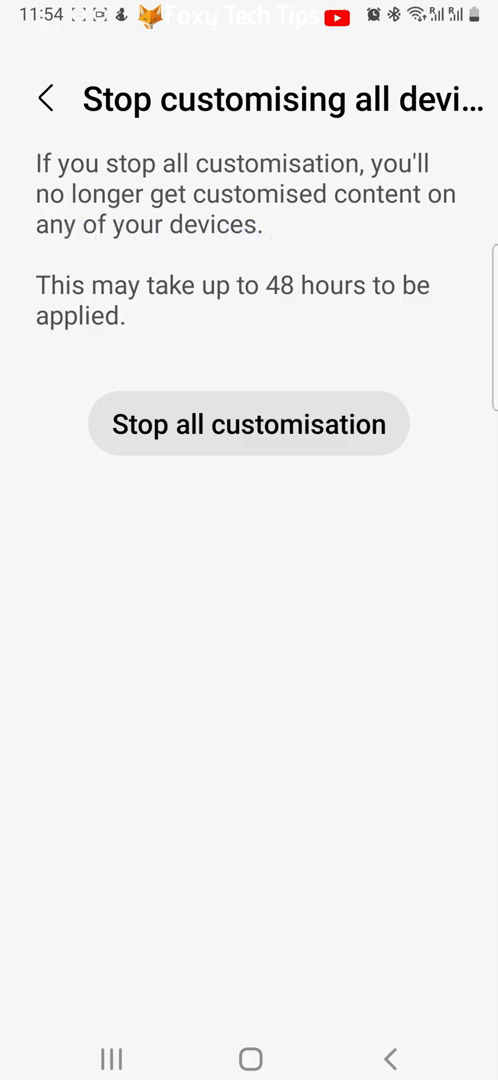
left_click(248, 424)
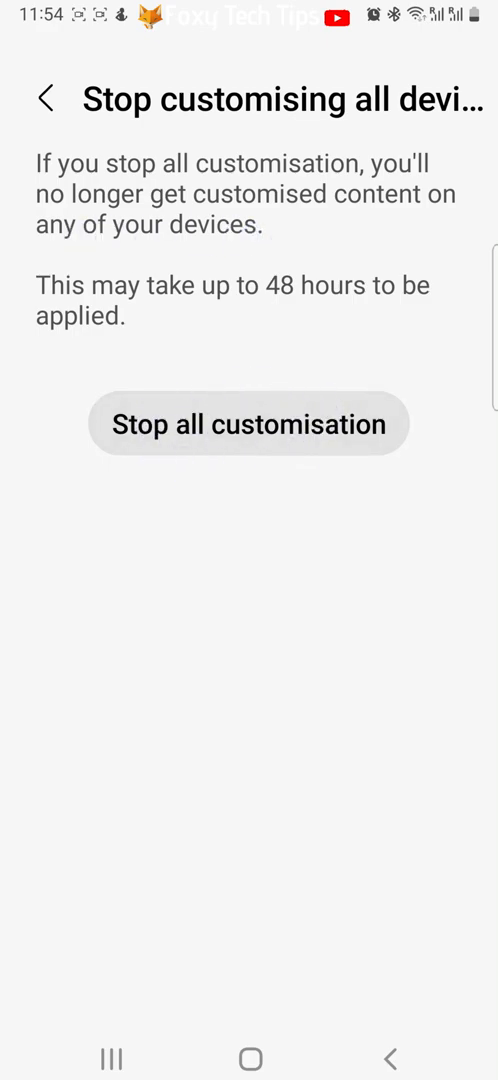
left_click(46, 100)
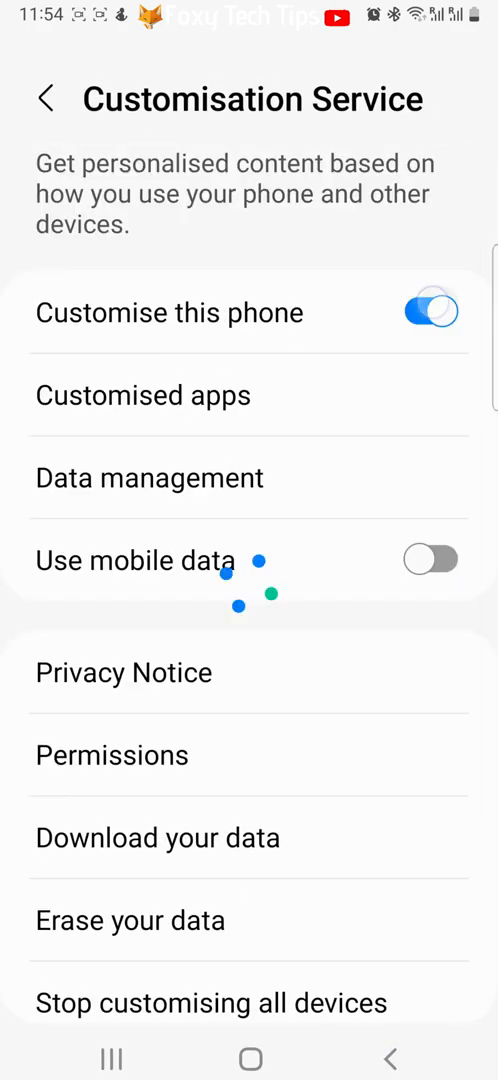
left_click(430, 312)
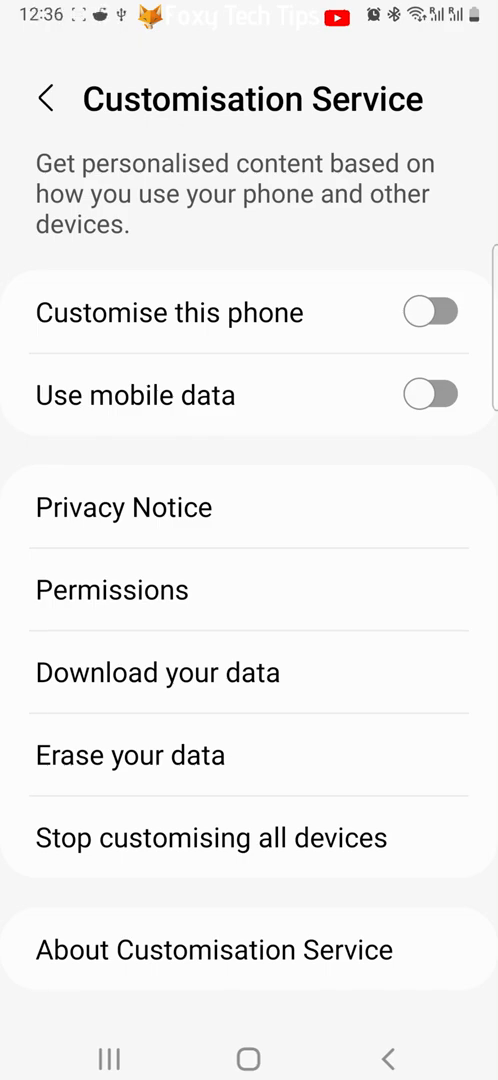
- Back on the Privacy page, switch off Send diagnostic data to Samsung
left_click(46, 100)
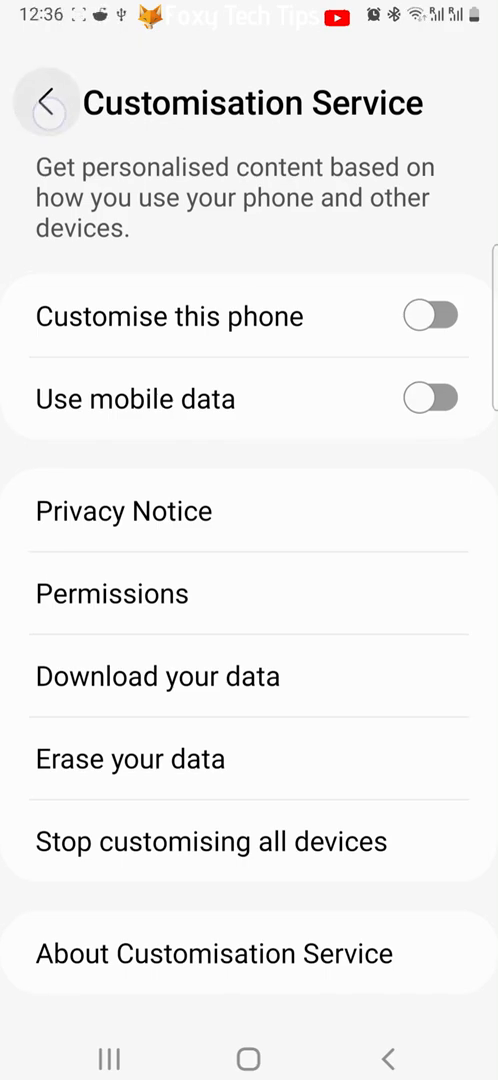
left_click(46, 104)
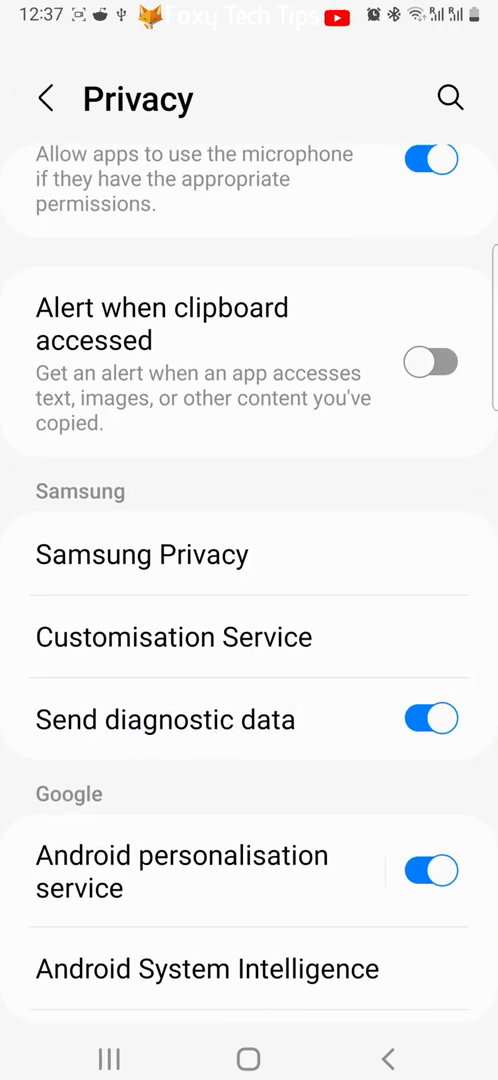
left_click(166, 720)
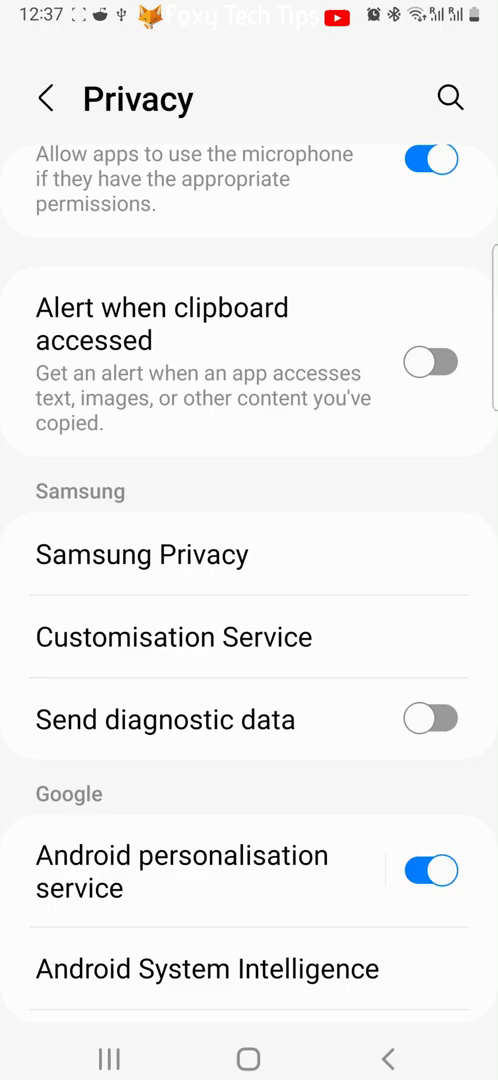
scroll("up", 3)
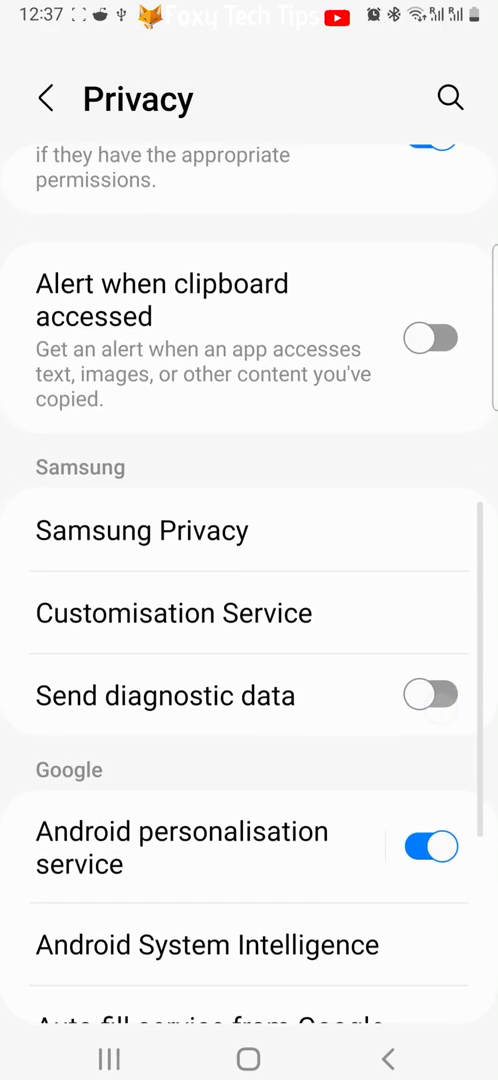